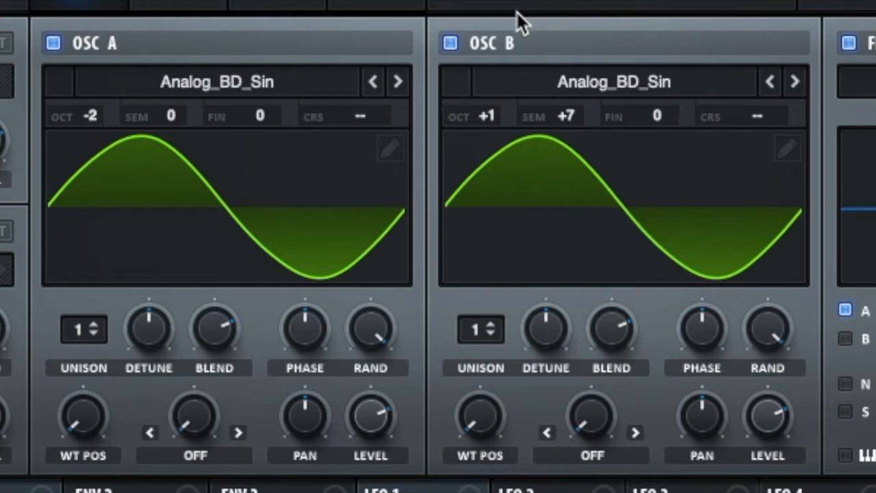
# Route Serum's LFO 1 to the filter cutoff with a modulation amount of 32
pyautogui.scroll(-3)
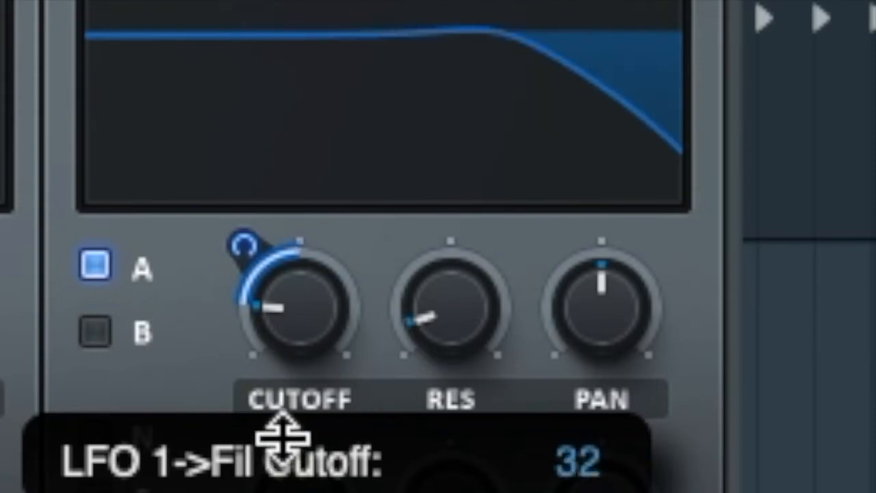
pyautogui.scroll(-3)
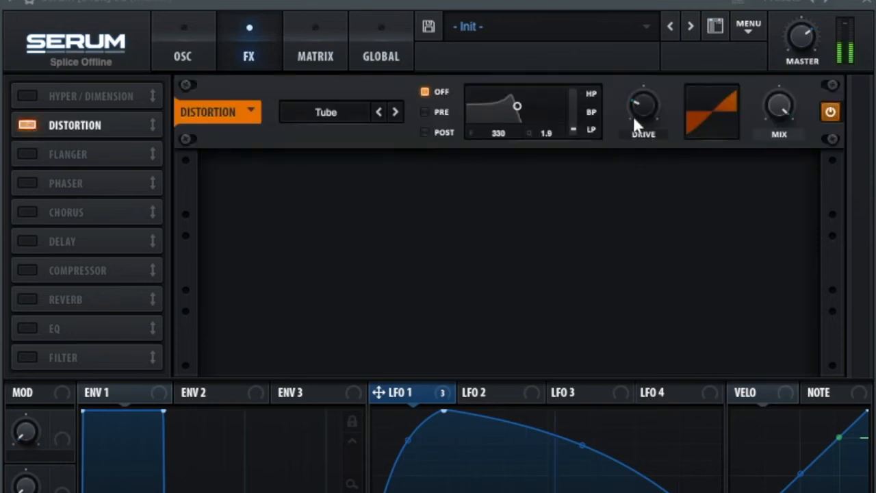
pyautogui.moveTo(642, 113)
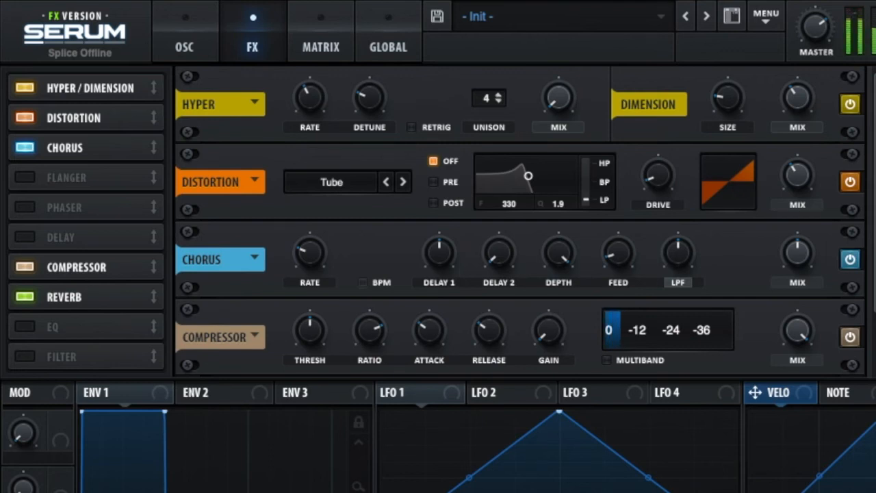
pyautogui.scroll(-3)
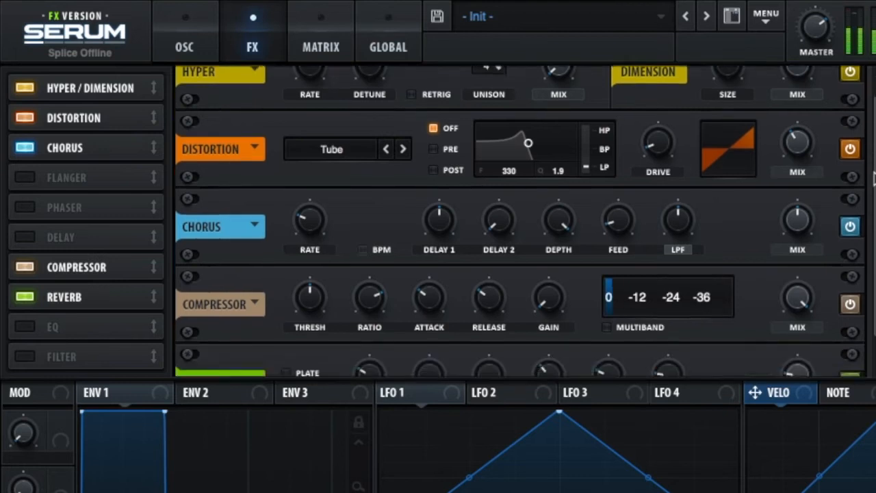
pyautogui.scroll(-3)
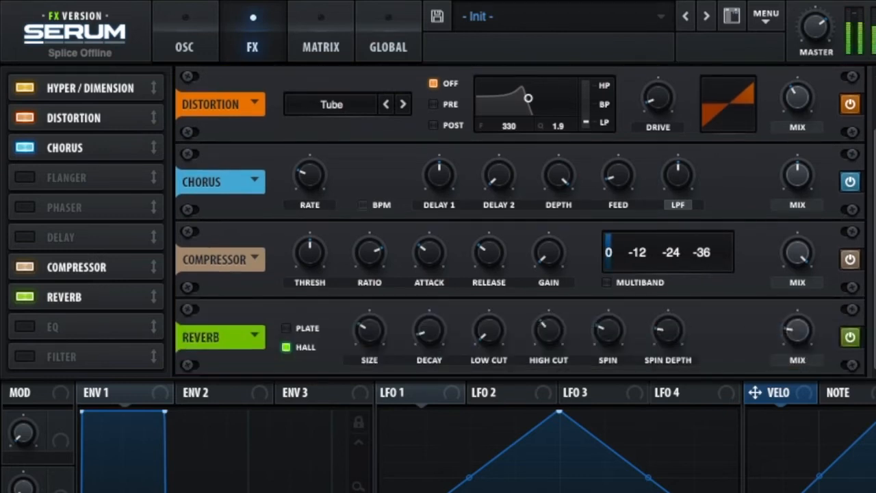
pyautogui.click(609, 252)
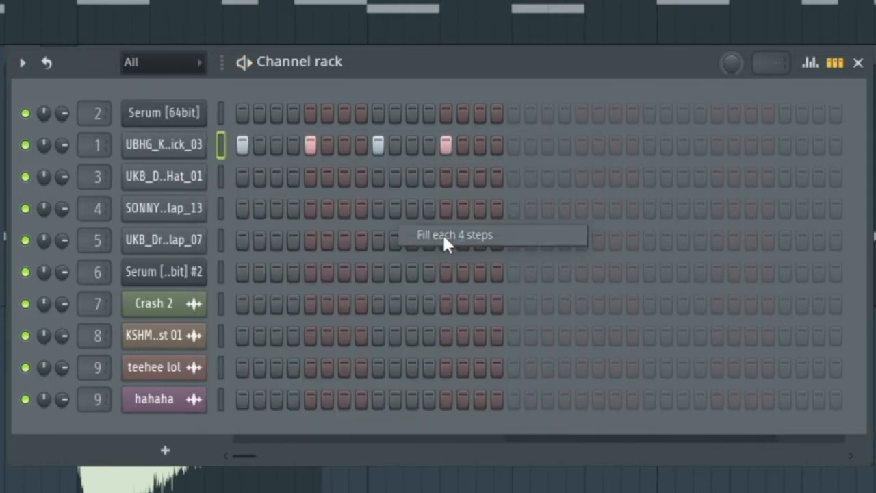
pyautogui.moveTo(500, 197)
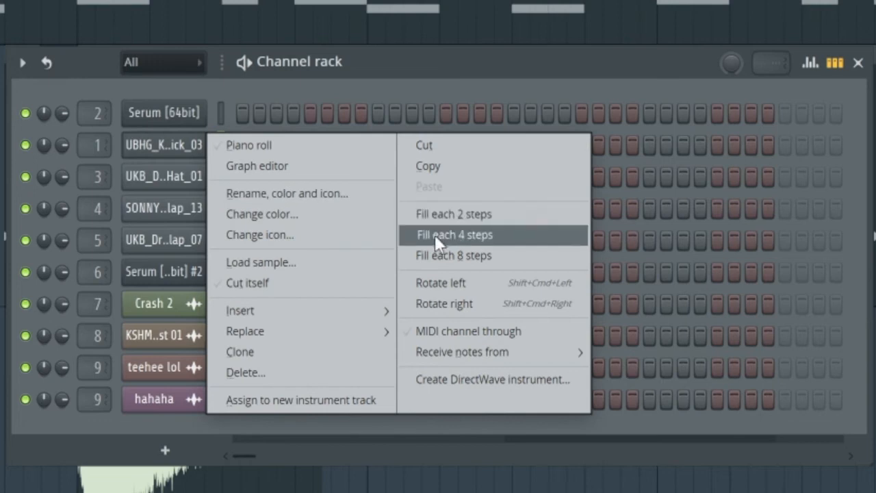
# Fill the kick row every four steps and move the clap hit one step earlier
pyautogui.click(453, 234)
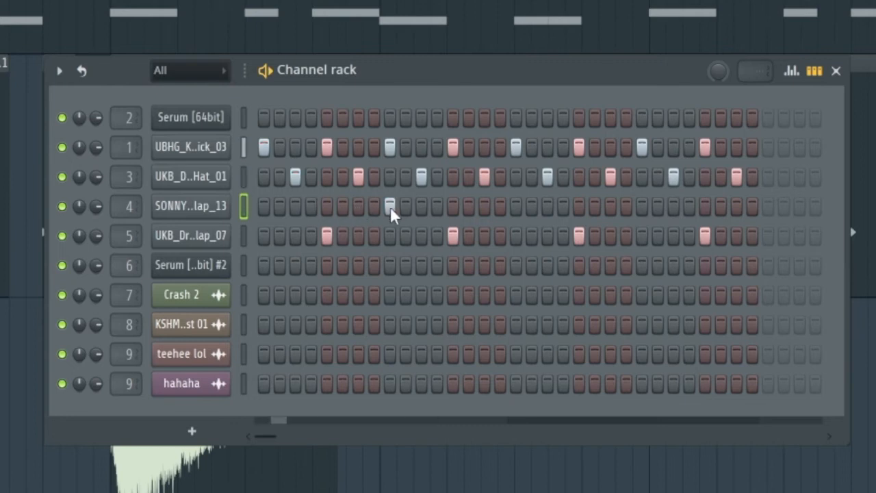
pyautogui.click(373, 205)
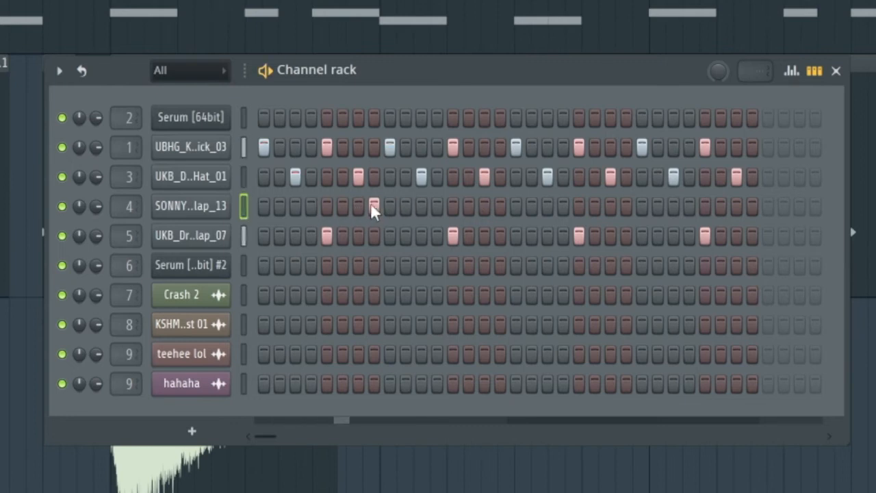